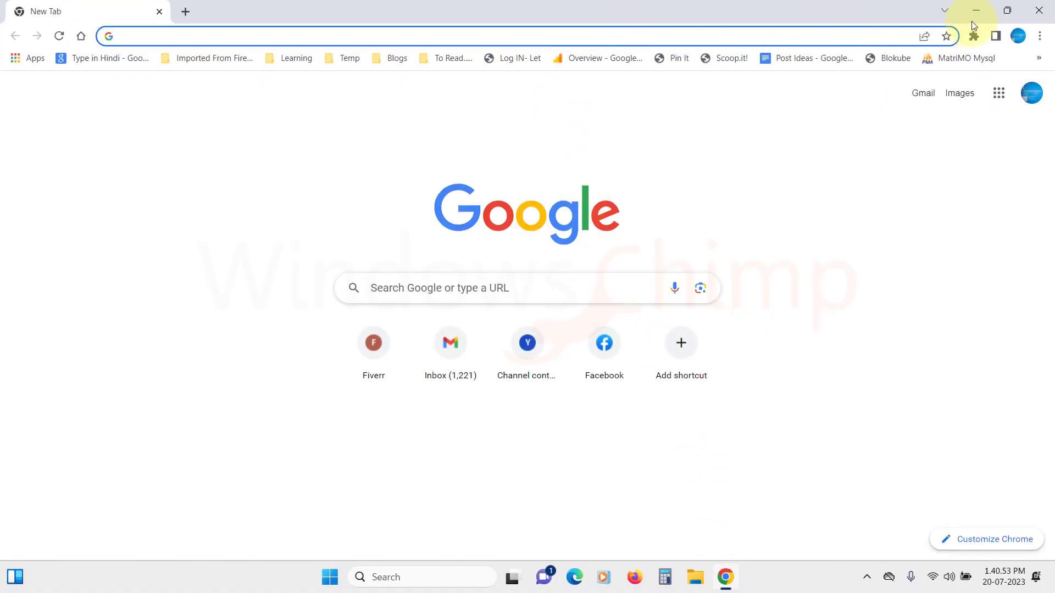
- Restore the Chrome window down from full screen and minimize it with Win+Down
{"action": "left_click", "coordinate": [1007, 10]}
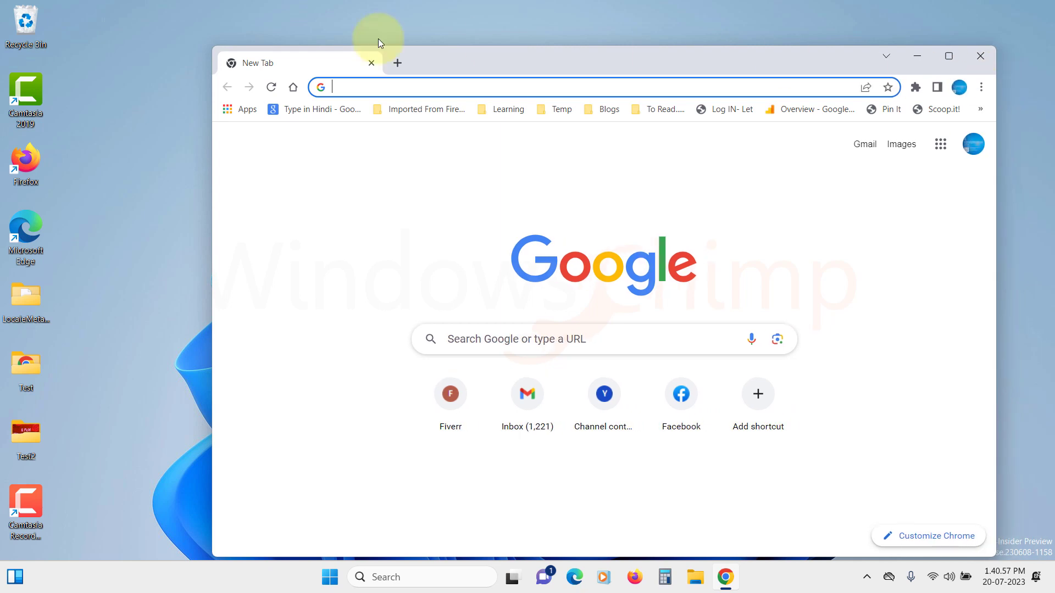
{"action": "mouse_move", "coordinate": [212, 167]}
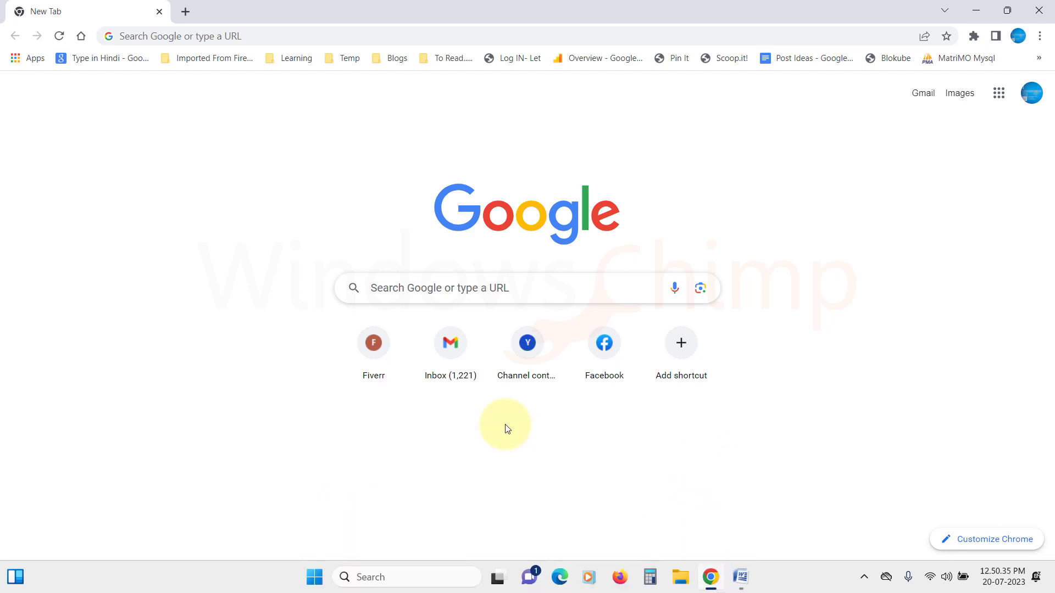
{"action": "key", "text": "Alt+space"}
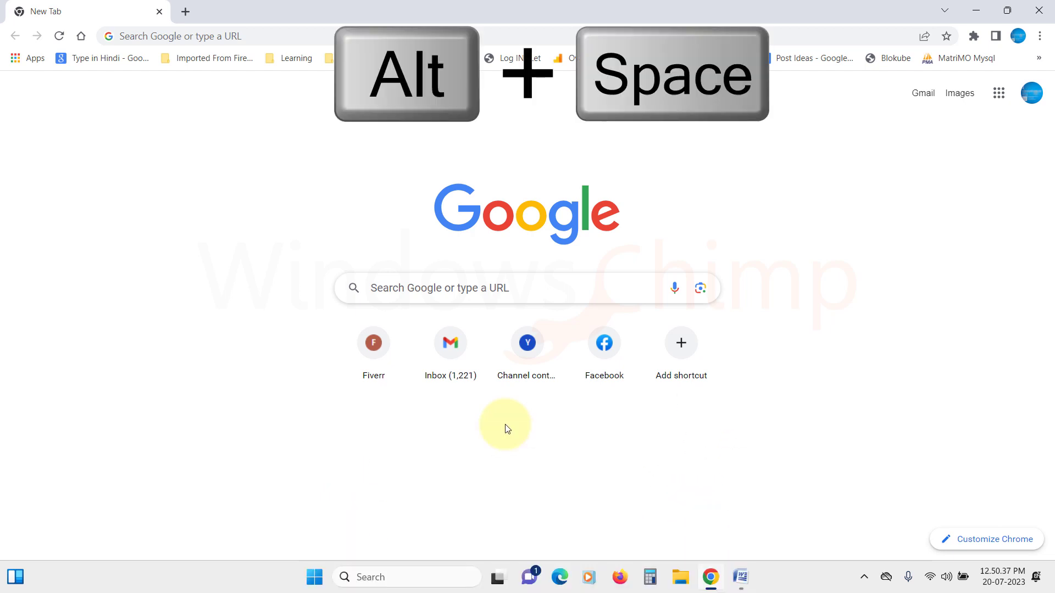
{"action": "key", "text": "alt+space"}
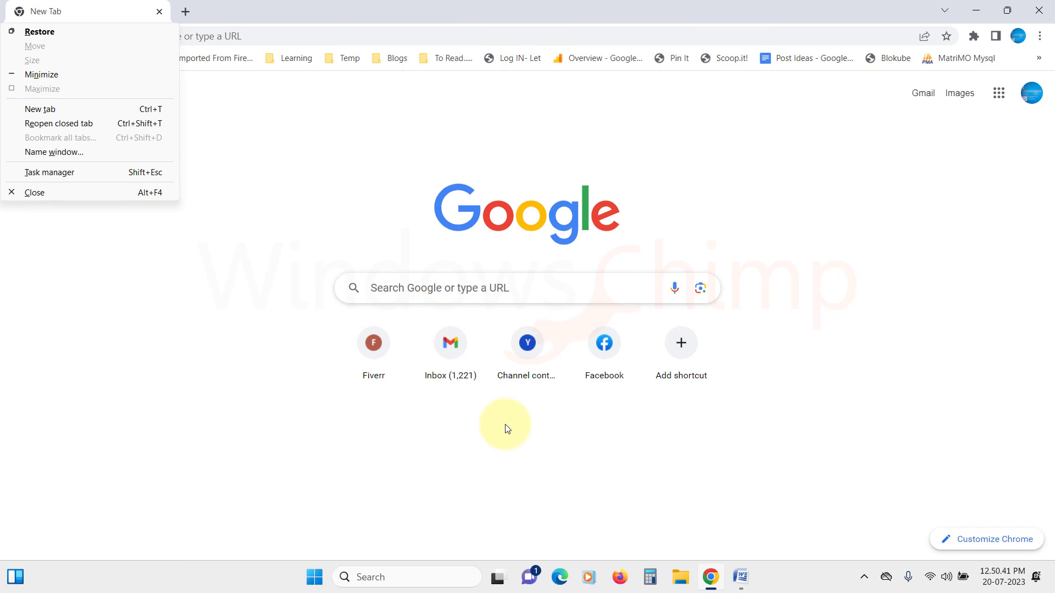
{"action": "left_click", "coordinate": [40, 31]}
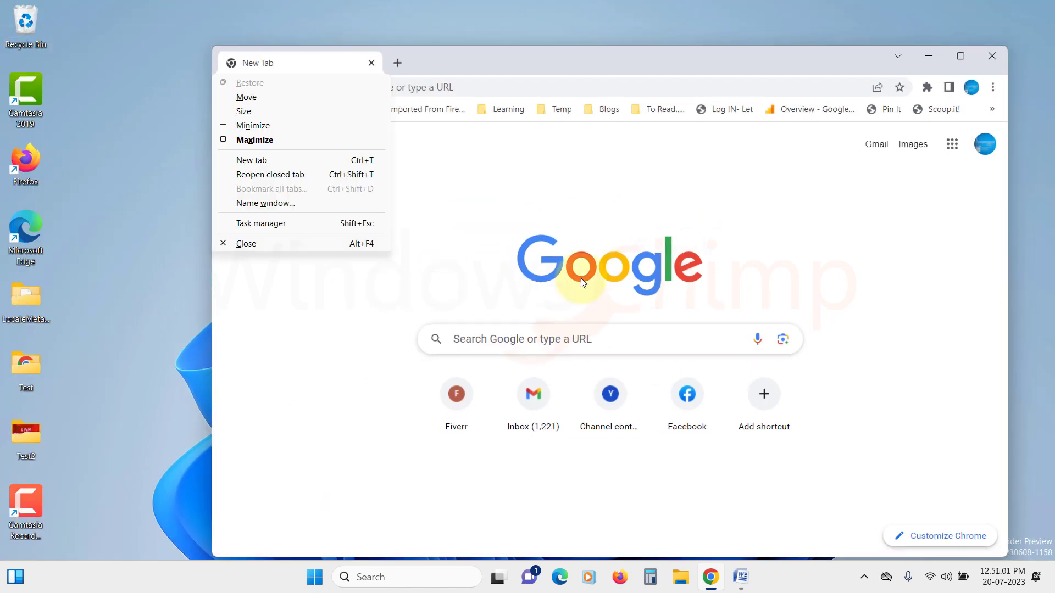
{"action": "mouse_move", "coordinate": [255, 139]}
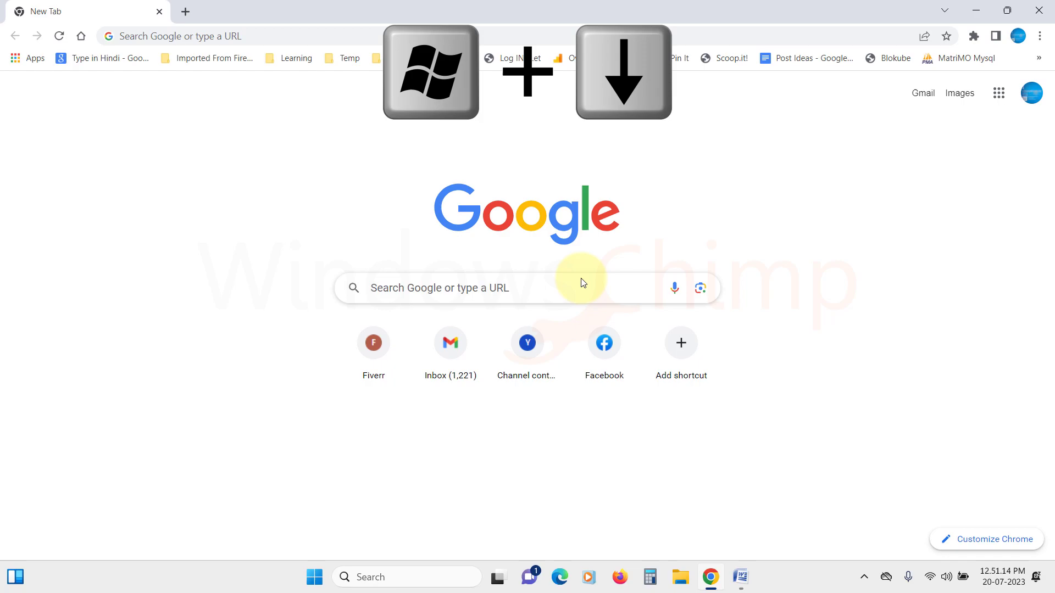
{"action": "key", "text": "Win+Down"}
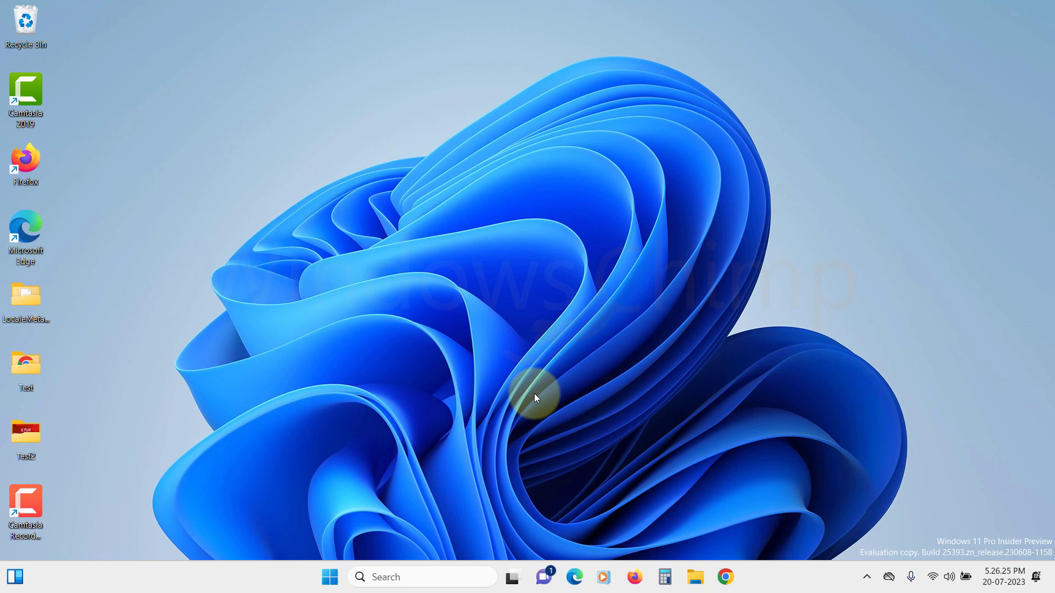
{"action": "left_click", "coordinate": [330, 576]}
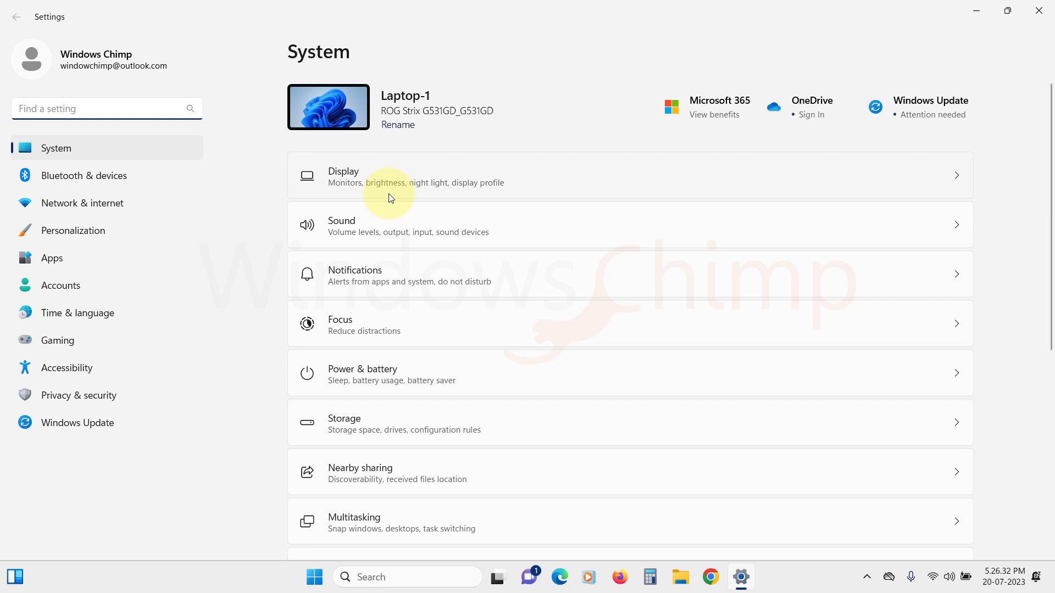
{"action": "left_click", "coordinate": [381, 182]}
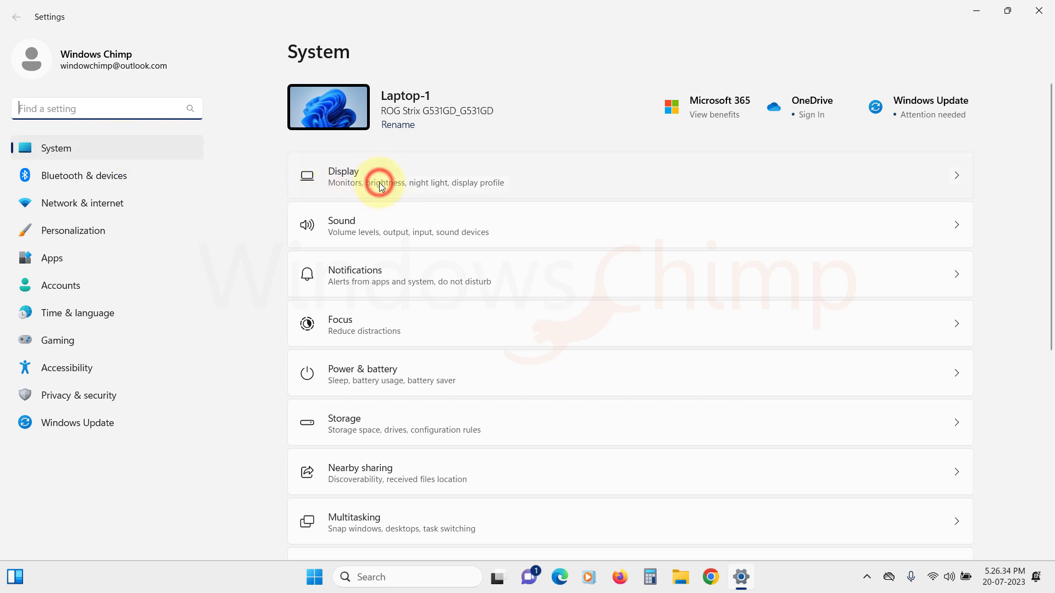
{"action": "left_click", "coordinate": [380, 175]}
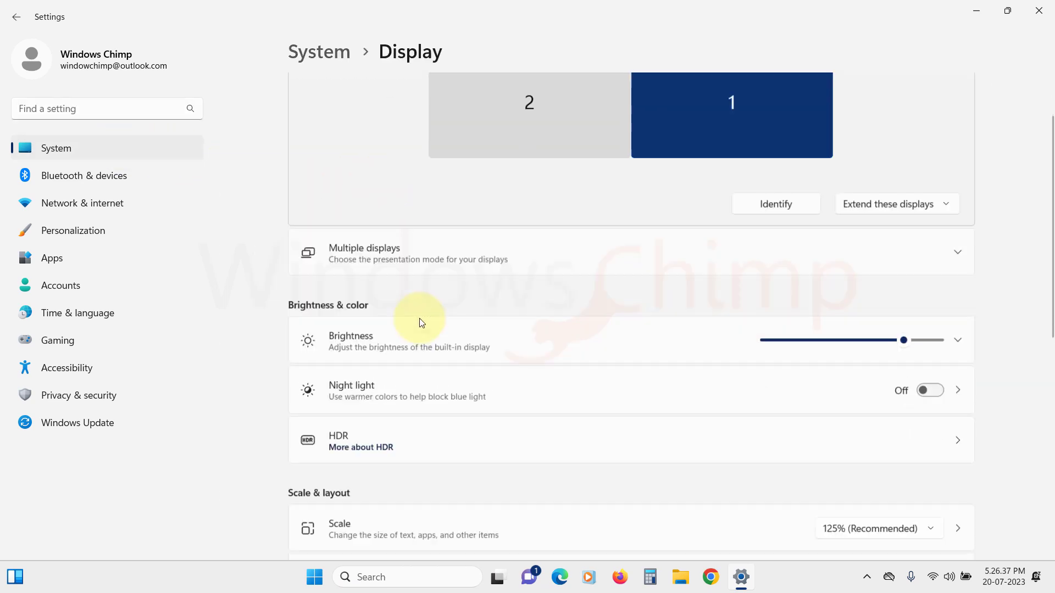
{"action": "scroll", "scroll_direction": "down", "scroll_amount": 3}
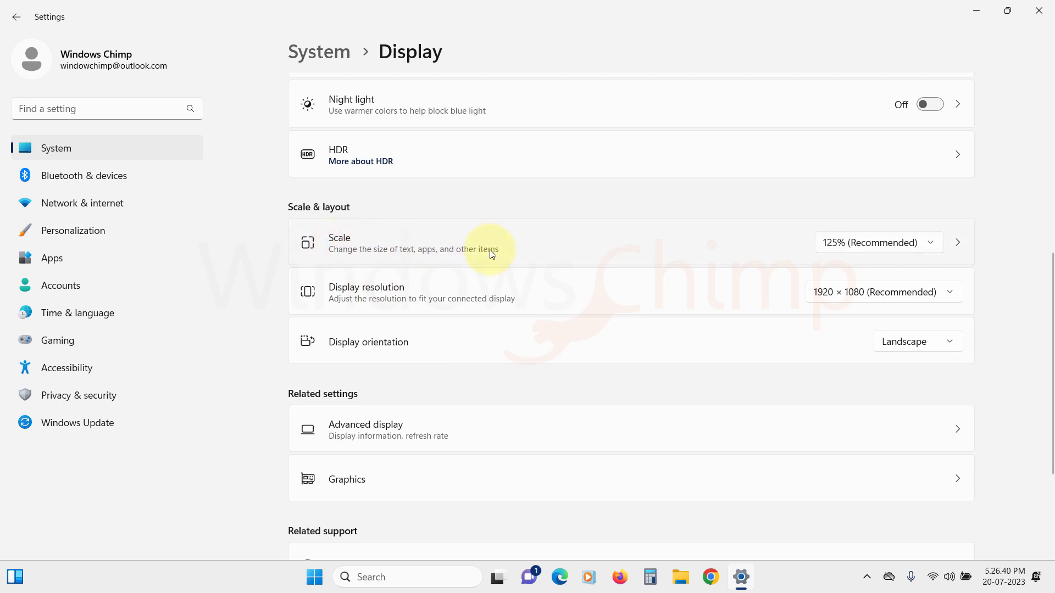
{"action": "mouse_move", "coordinate": [925, 243]}
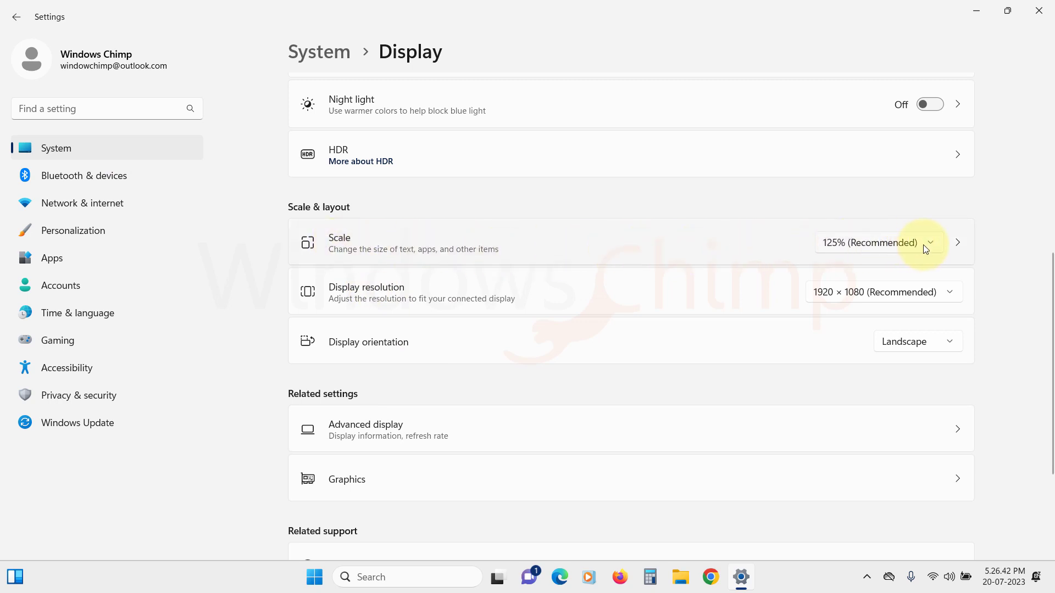
{"action": "left_click", "coordinate": [930, 243]}
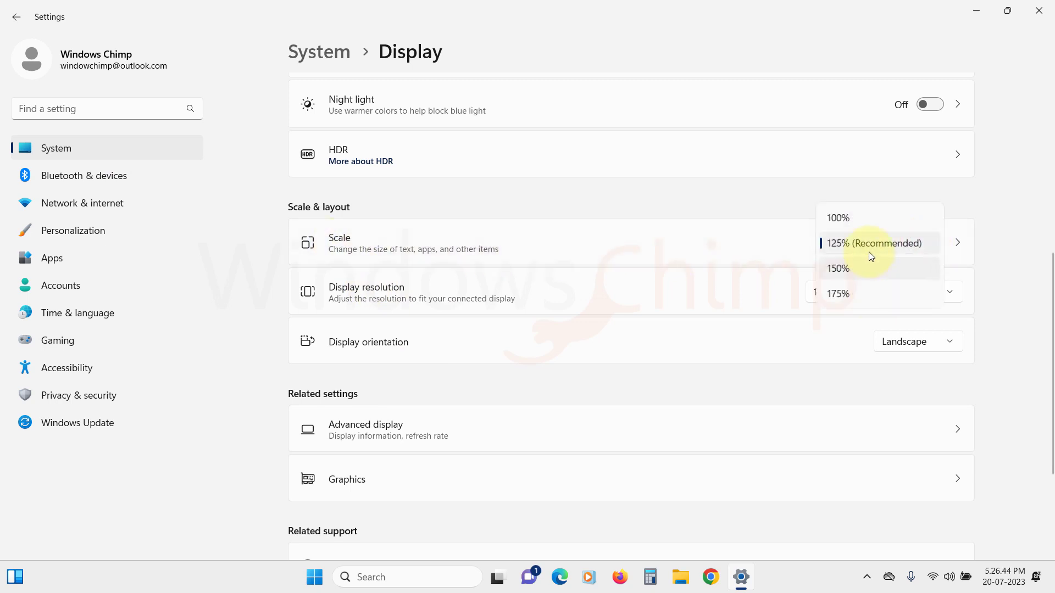
{"action": "left_click", "coordinate": [877, 243]}
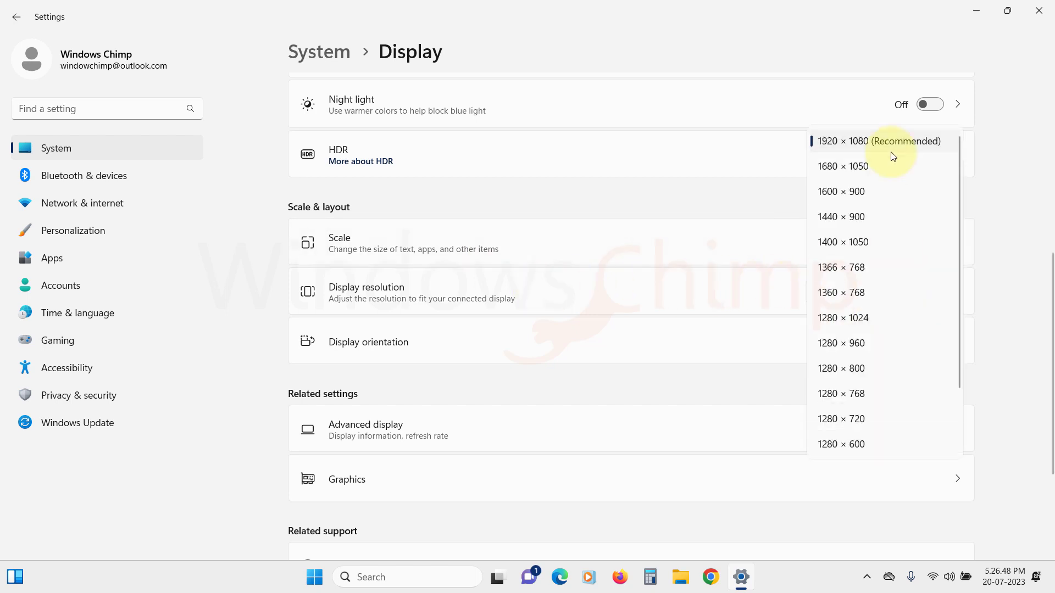
{"action": "mouse_move", "coordinate": [908, 143]}
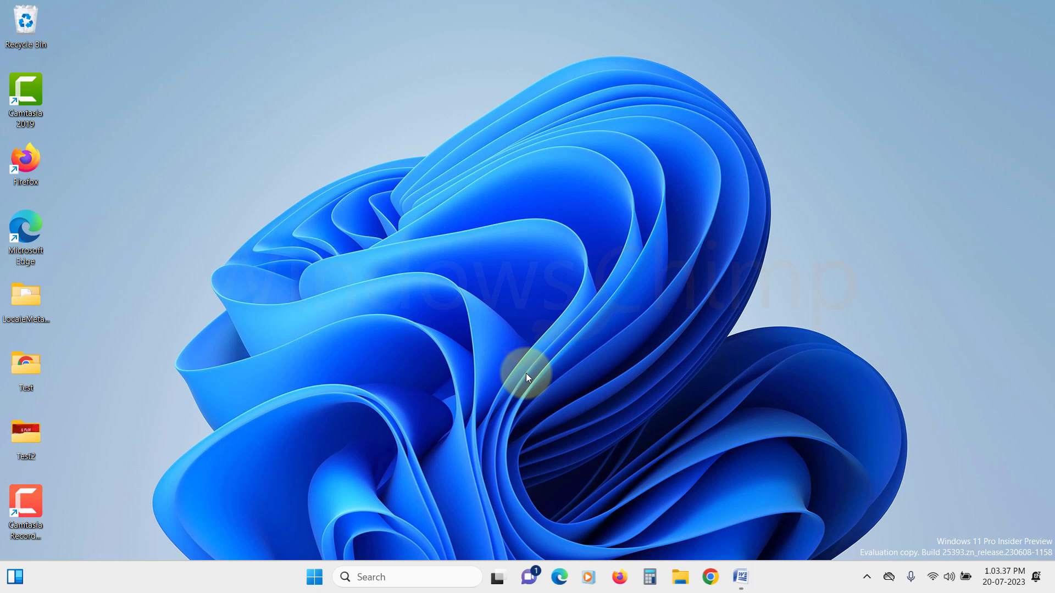
- Launch Settings from the Start menu's pinned apps and go to Display settings
{"action": "left_click", "coordinate": [312, 577]}
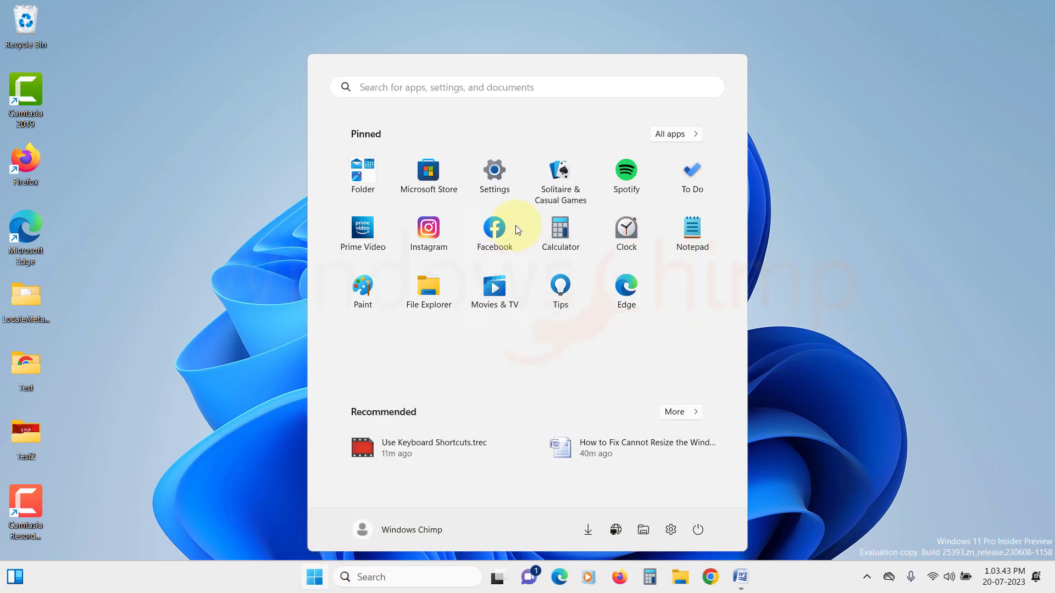
{"action": "left_click", "coordinate": [494, 170]}
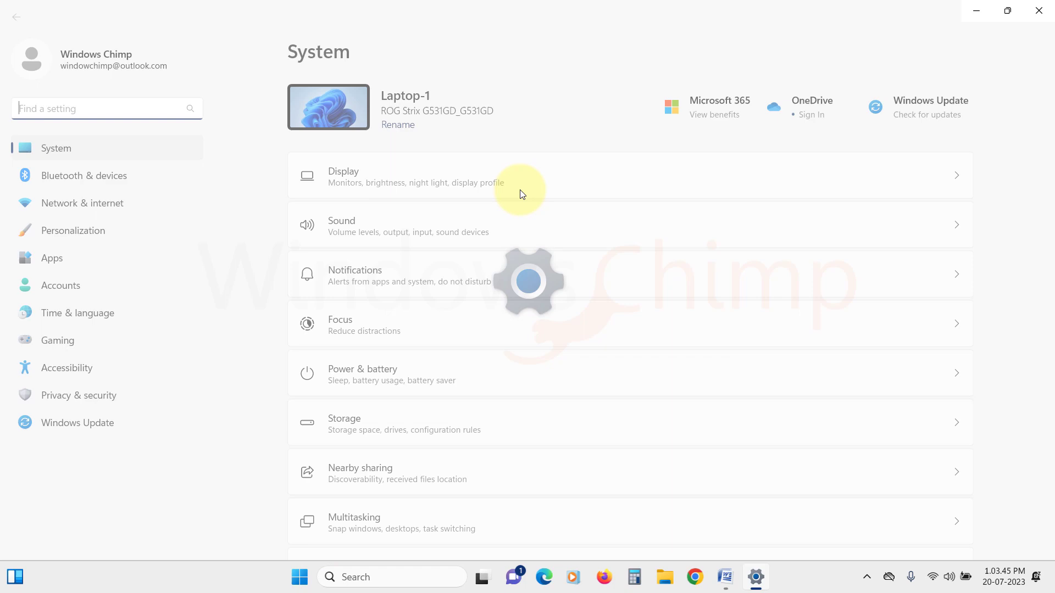
{"action": "left_click", "coordinate": [51, 258]}
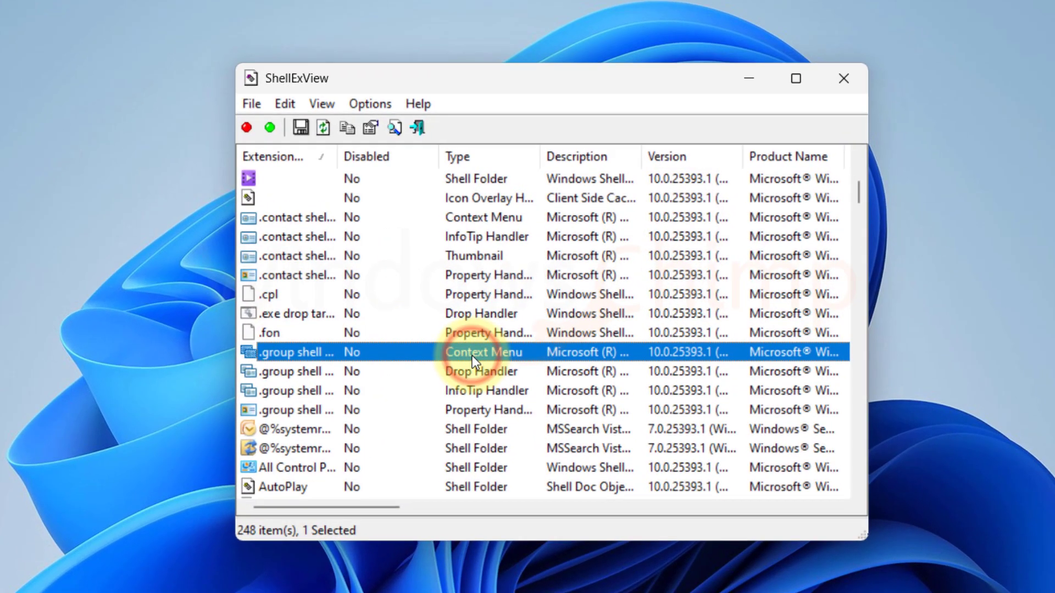
- Disable the selected .group shell Context Menu extension via Edit > Disable Selected Items
{"action": "left_click", "coordinate": [284, 102]}
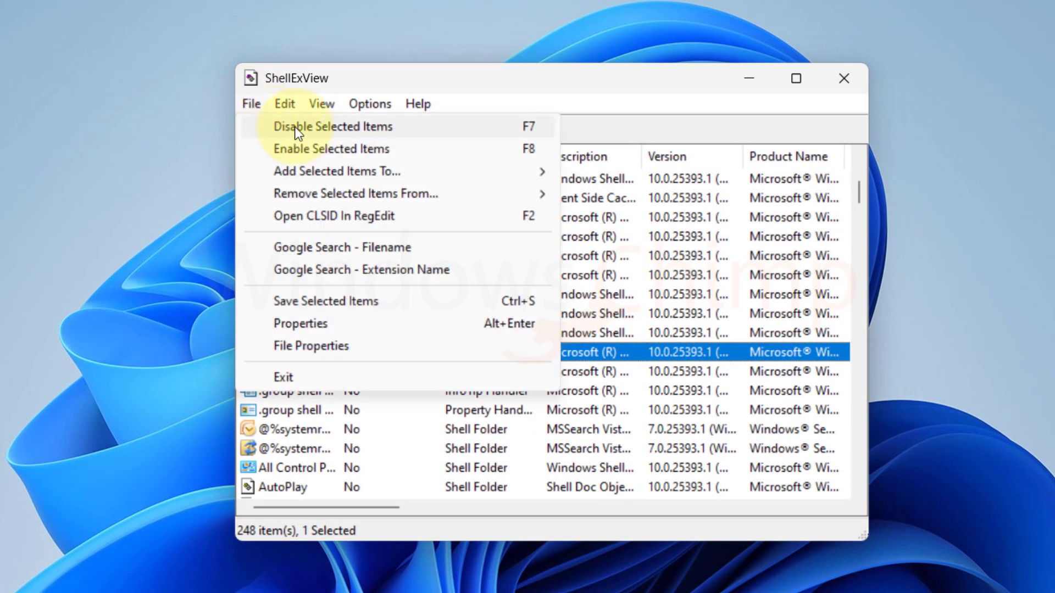
{"action": "mouse_move", "coordinate": [421, 134]}
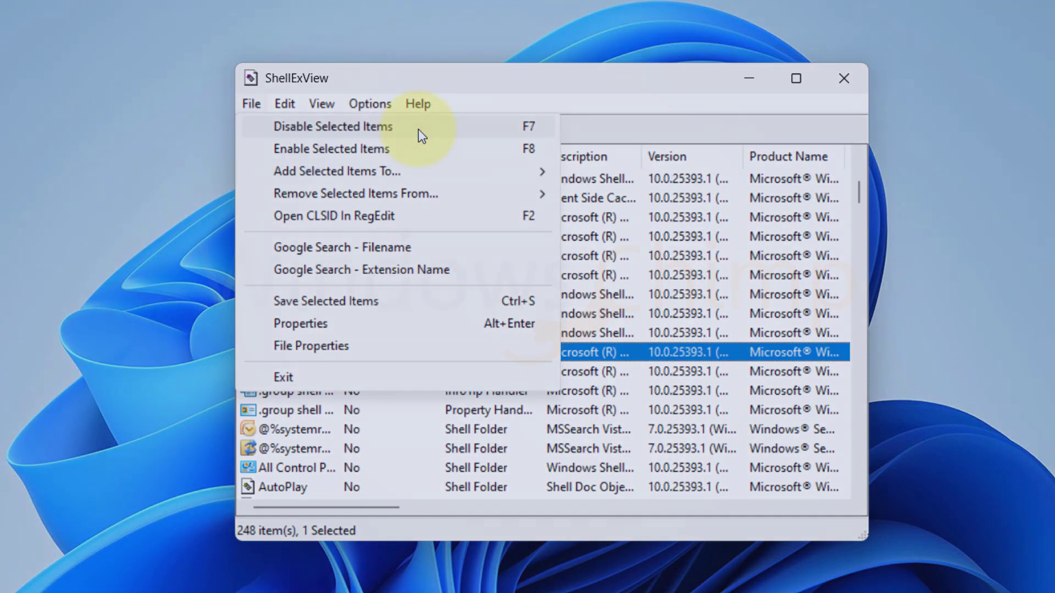
{"action": "left_click", "coordinate": [284, 377]}
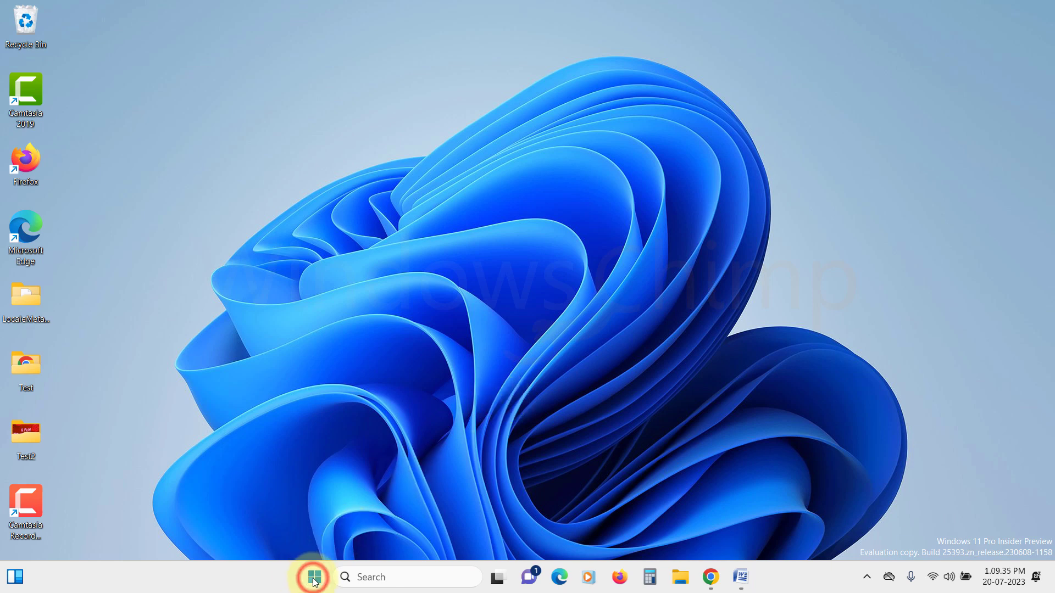
- Run Command Prompt as administrator and enter sfc /scannow
{"action": "type", "text": "cmd"}
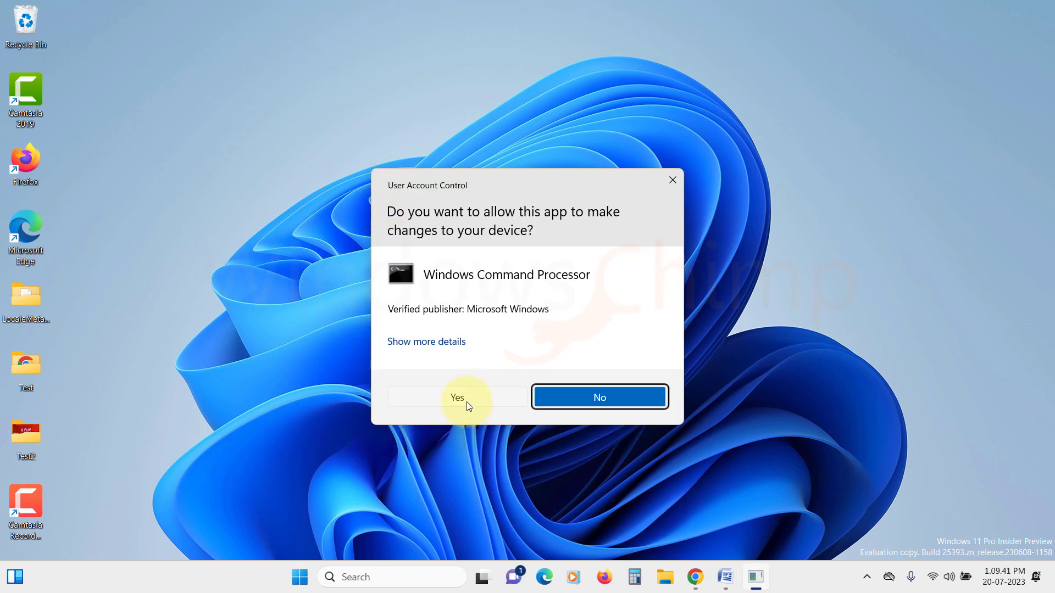
{"action": "left_click", "coordinate": [457, 396]}
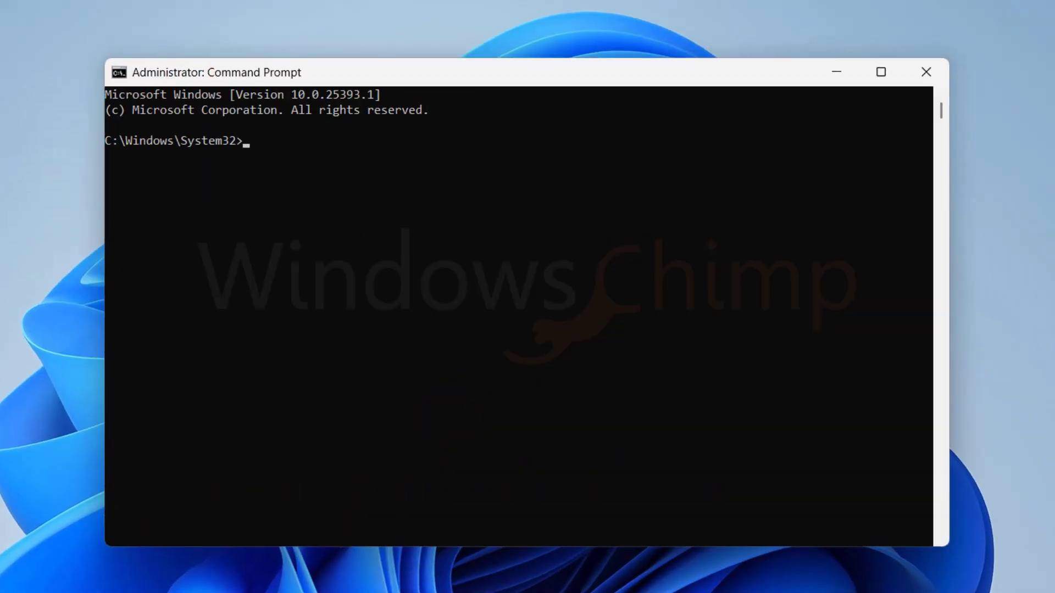
{"action": "type", "text": "sfc /Sca"}
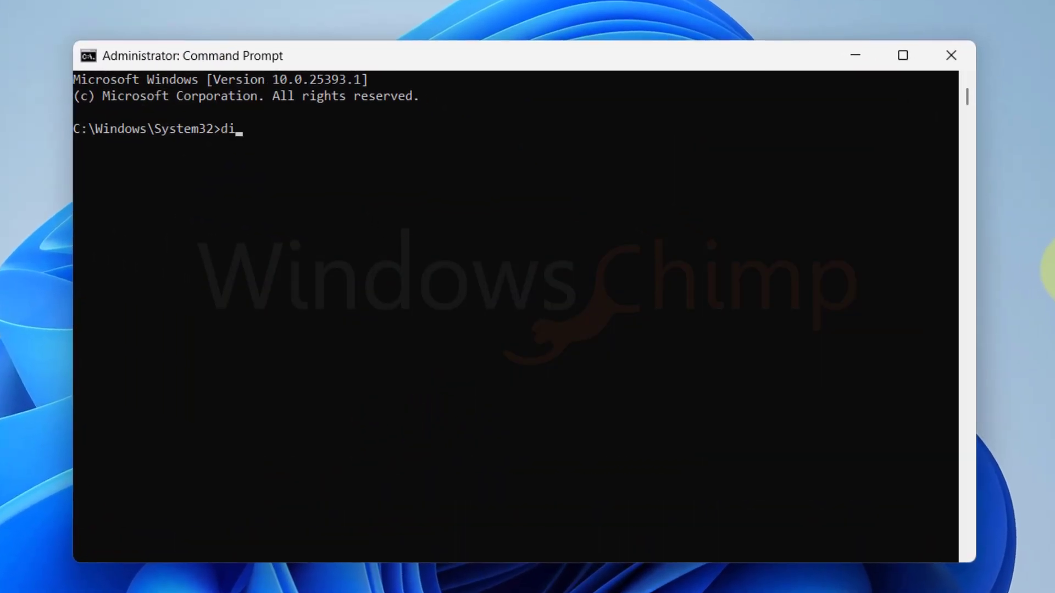
- Enter the dism /Online /Cleanup-Image /RestoreHealth repair command
{"action": "type", "text": "sm /"}
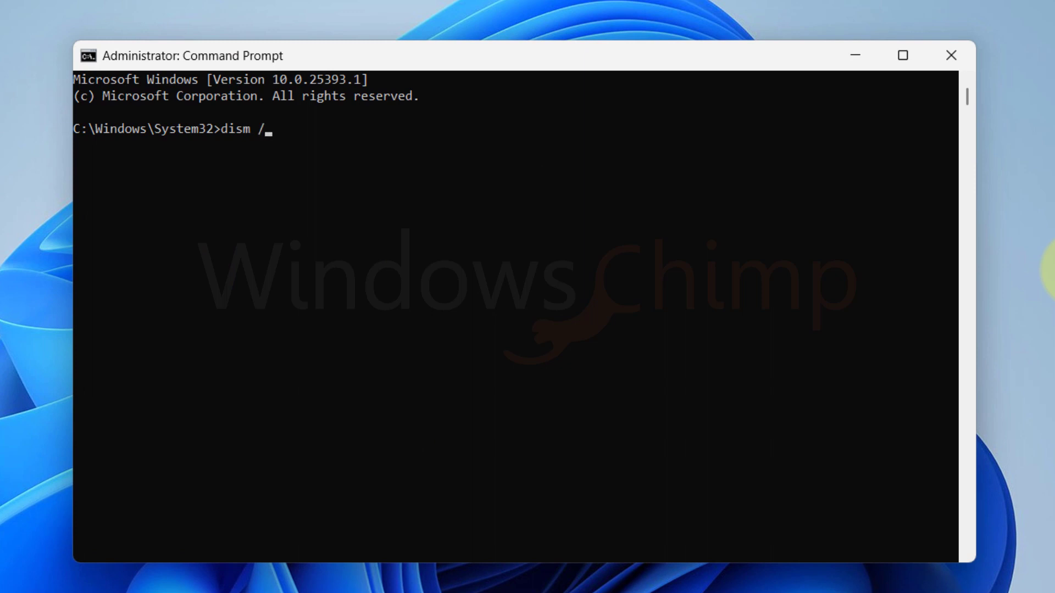
{"action": "type", "text": "Online /"}
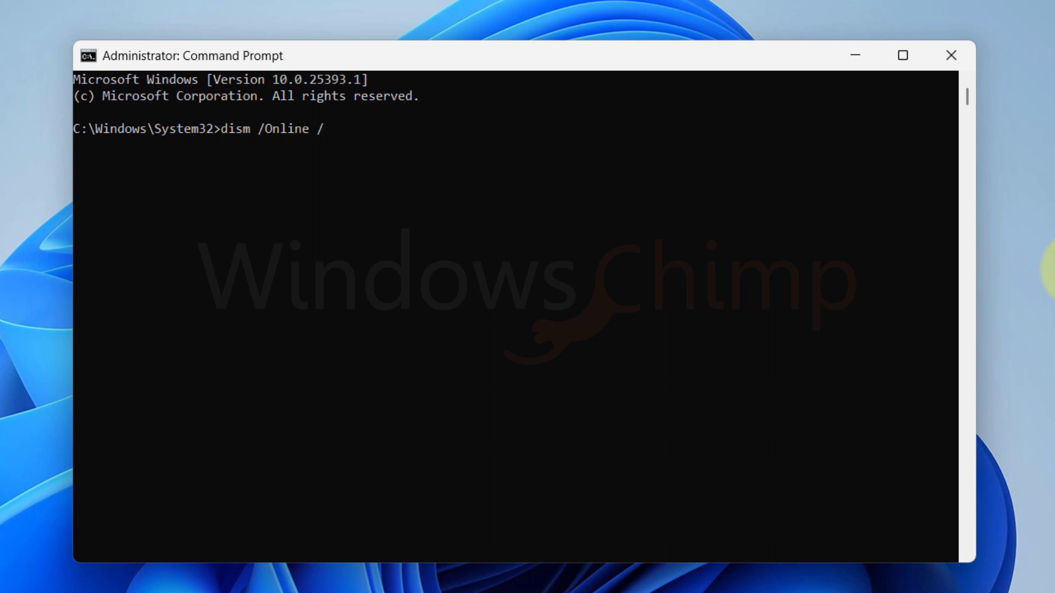
{"action": "type", "text": "Cleanup-Image /"}
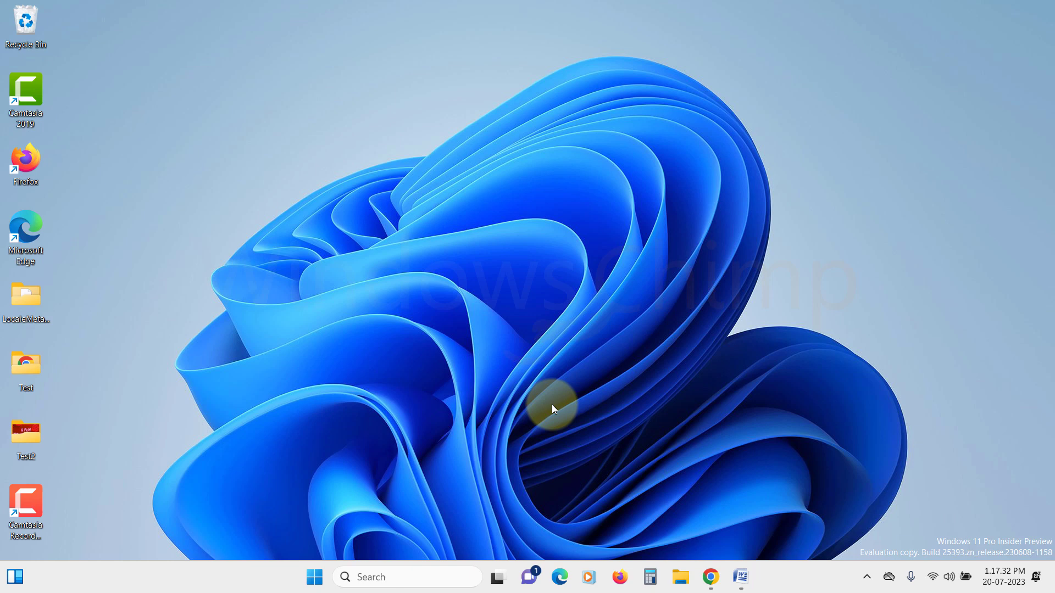
- Launch rstrui.exe from the Run dialog to start System Restore
{"action": "key", "text": "Win+r"}
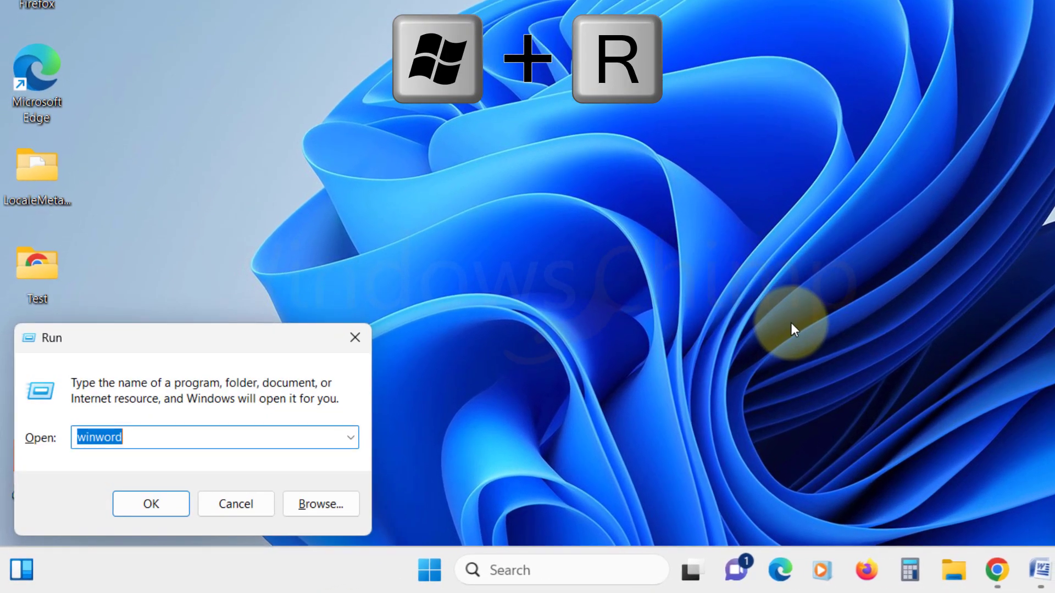
{"action": "type", "text": "rstrui.ex"}
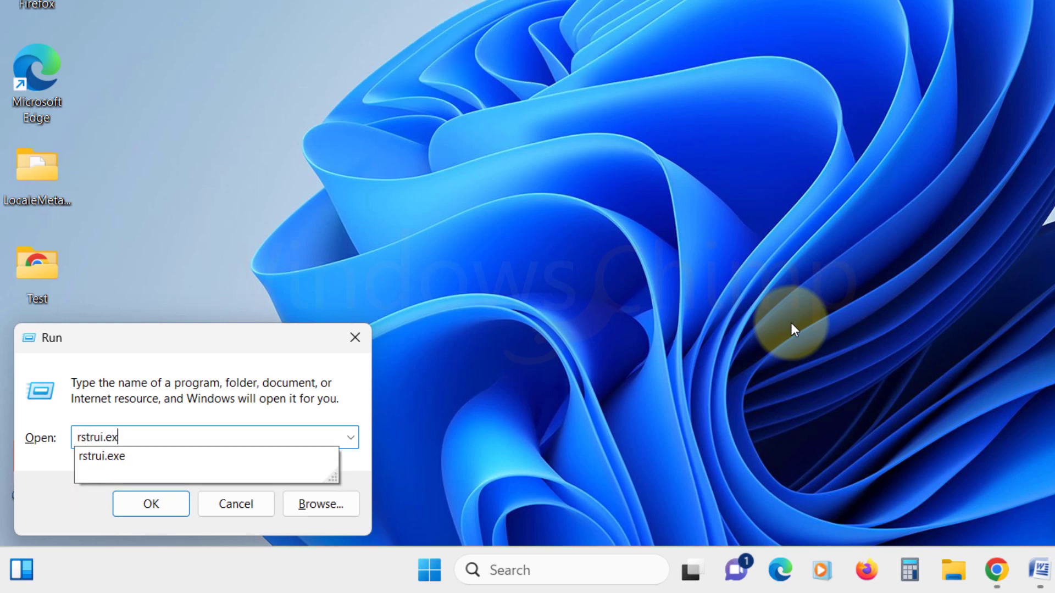
{"action": "left_click", "coordinate": [150, 504]}
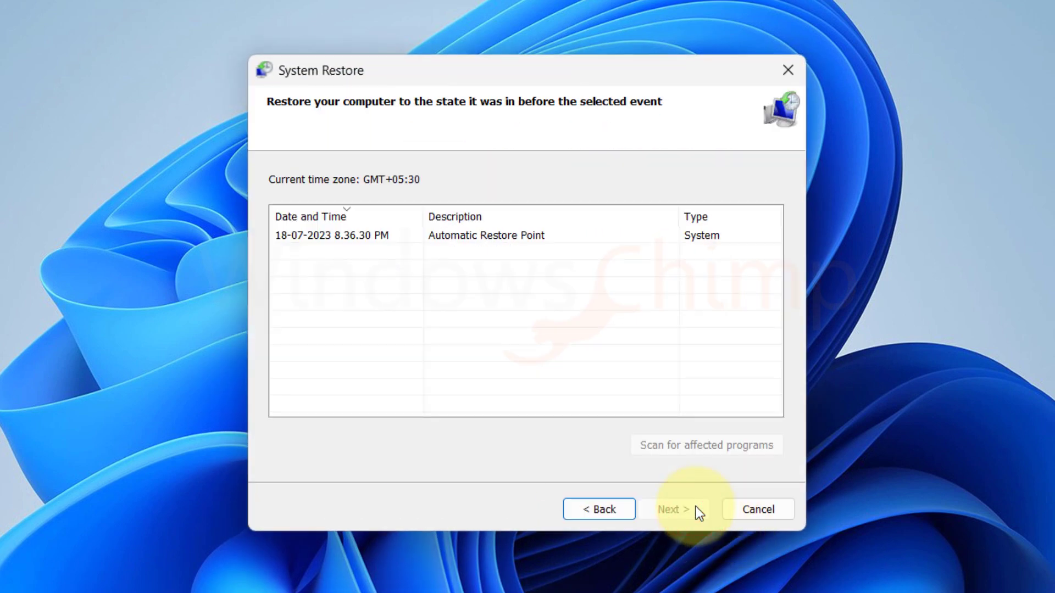
{"action": "mouse_move", "coordinate": [372, 239]}
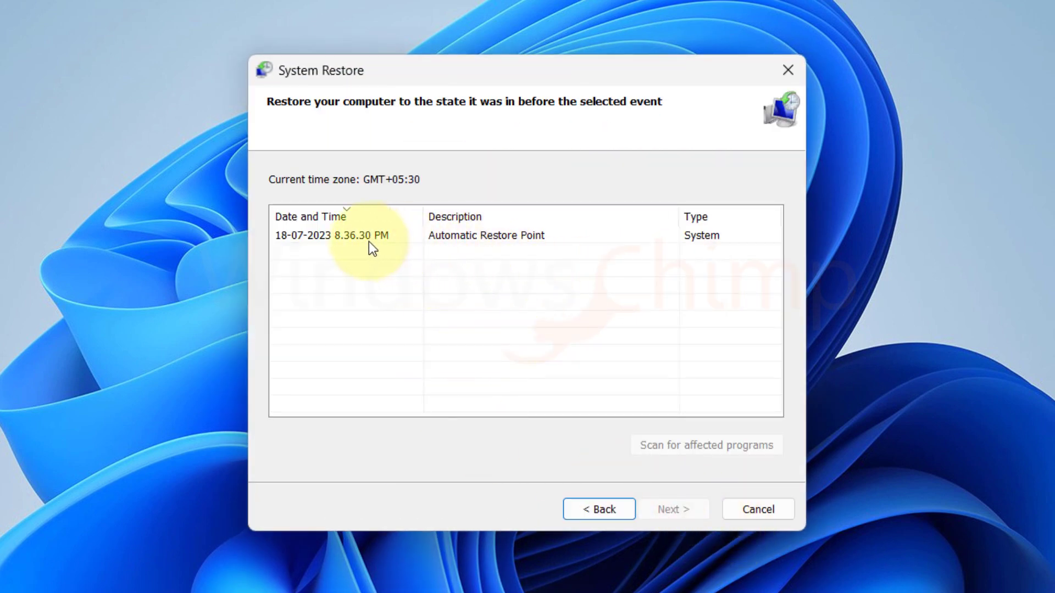
- Choose the 18-07-2023 Automatic Restore Point and proceed to its confirmation page
{"action": "left_click", "coordinate": [342, 236]}
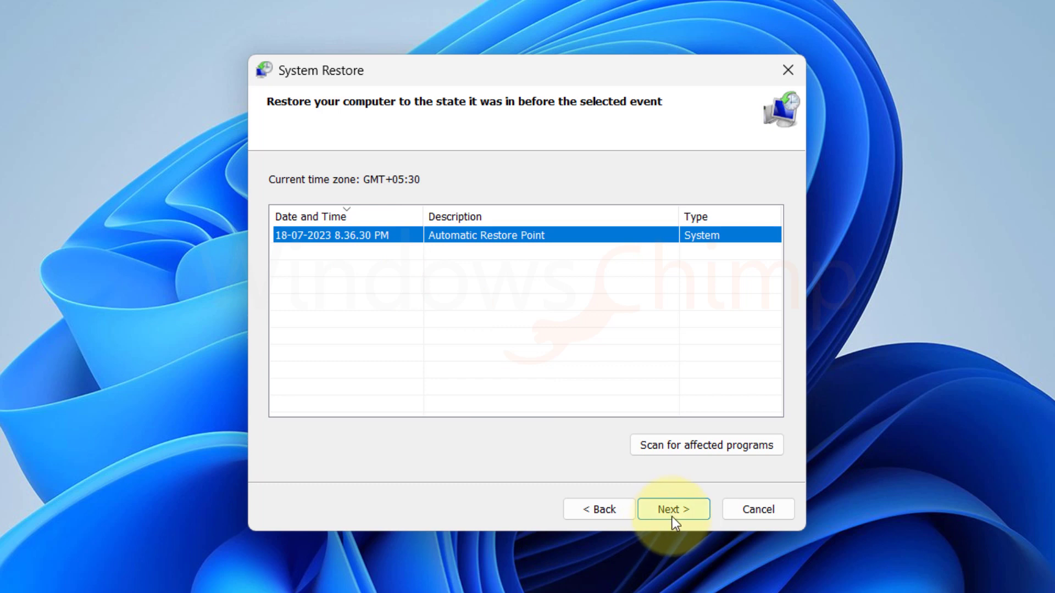
{"action": "left_click", "coordinate": [673, 510]}
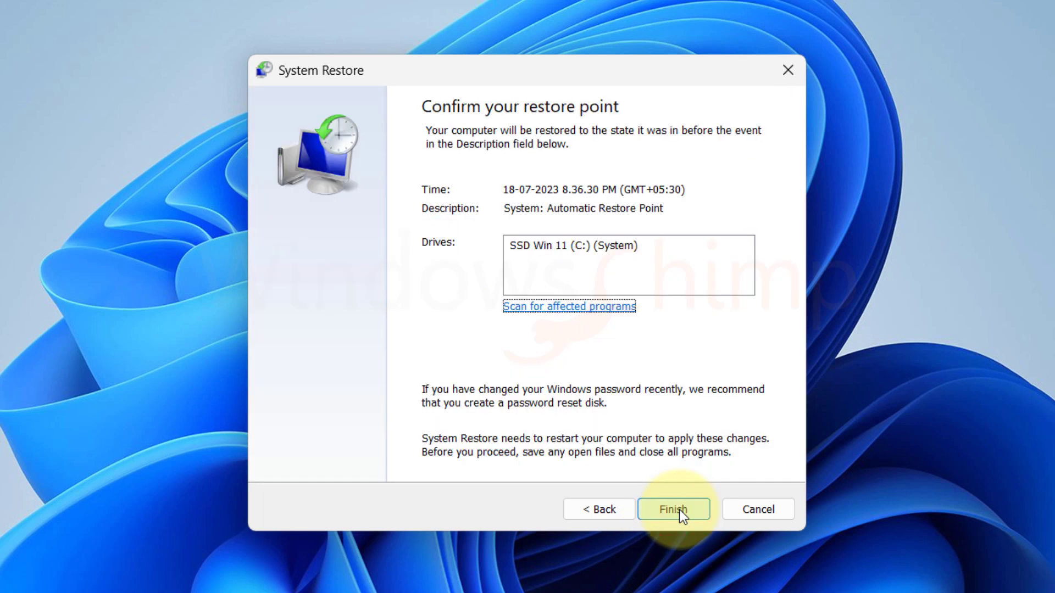
{"action": "mouse_move", "coordinate": [592, 410]}
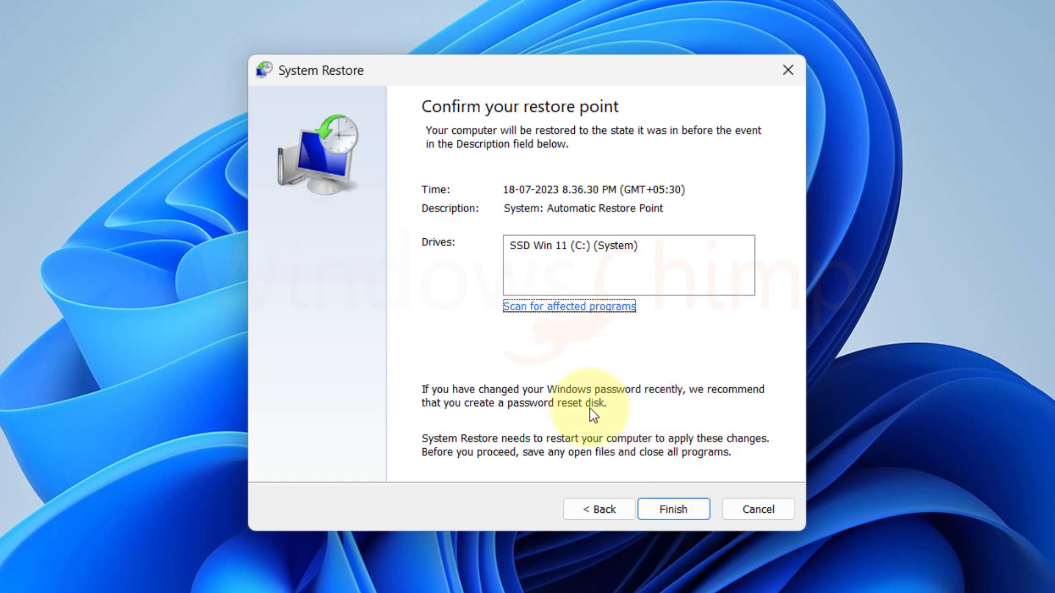
{"action": "mouse_move", "coordinate": [673, 509]}
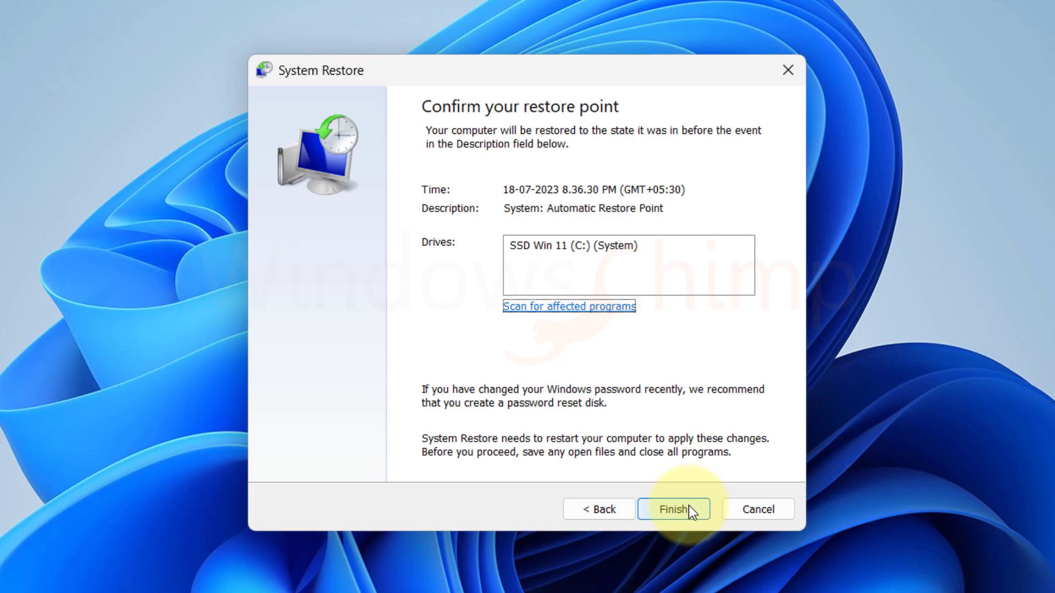